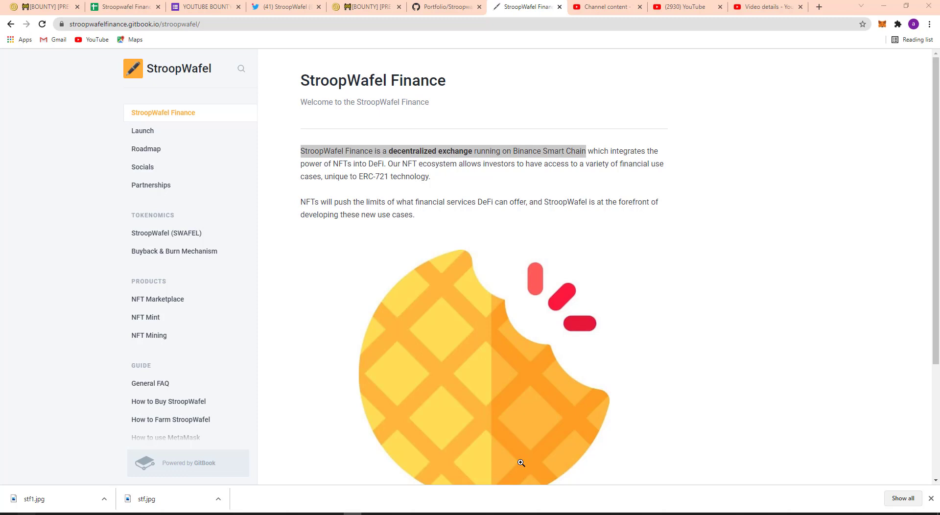
{"action": "mouse_move", "coordinate": [436, 334]}
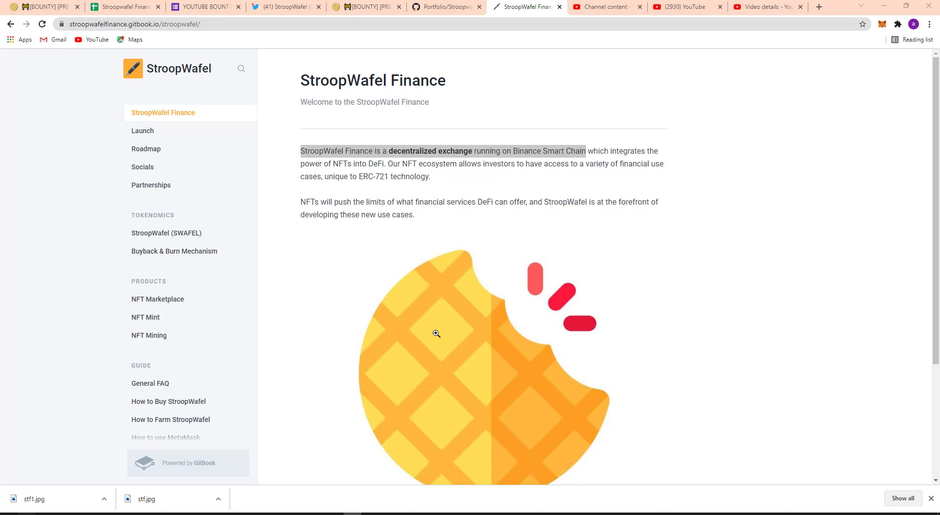
{"action": "mouse_move", "coordinate": [419, 325]}
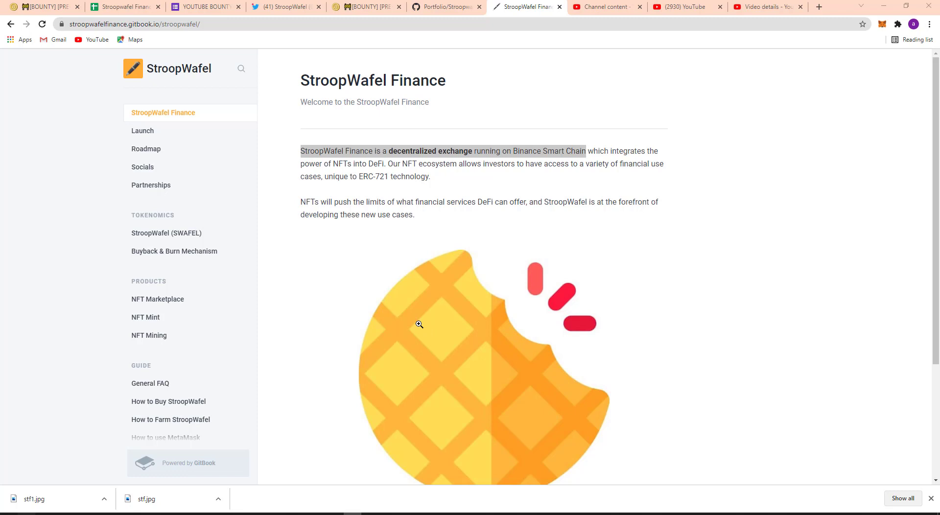
{"action": "mouse_move", "coordinate": [419, 324]}
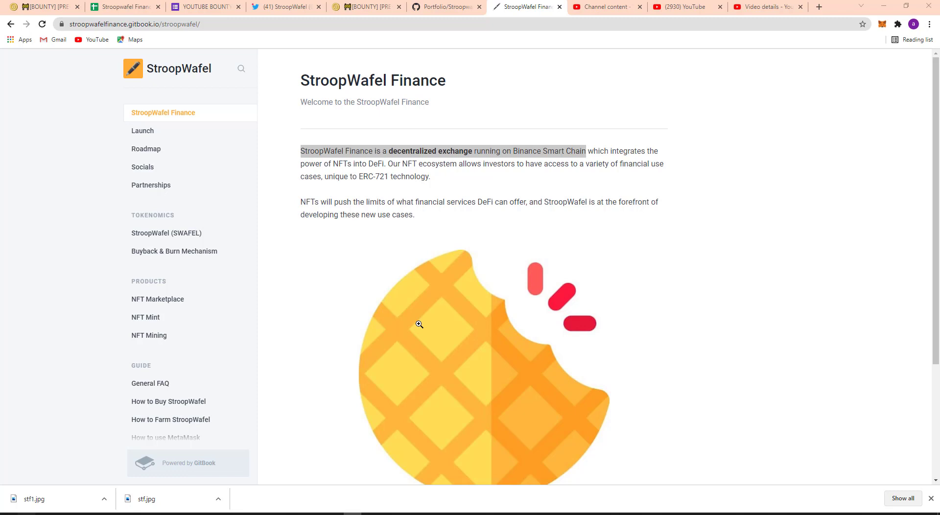
{"action": "mouse_move", "coordinate": [481, 322]}
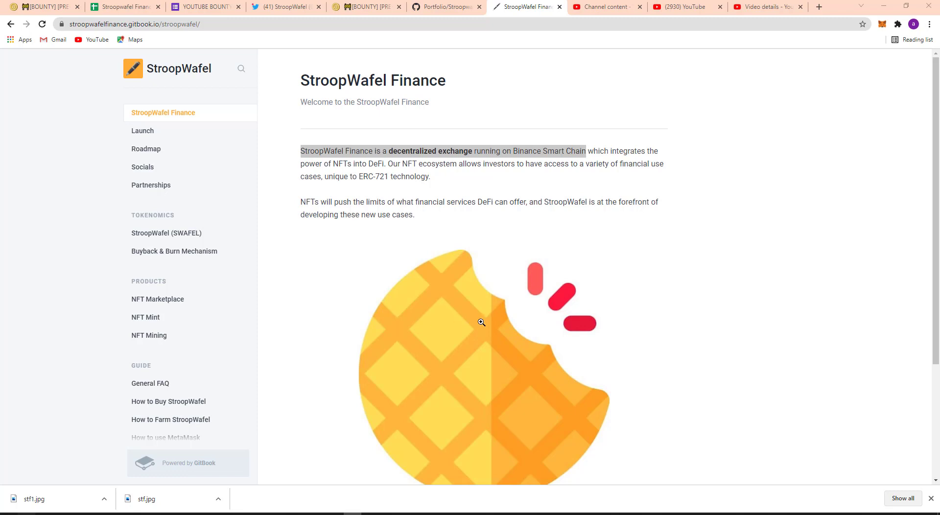
Step: Scroll through the Launch page's farming start block, presale details and token allocation chart
{"action": "scroll", "scroll_direction": "down", "scroll_amount": 3}
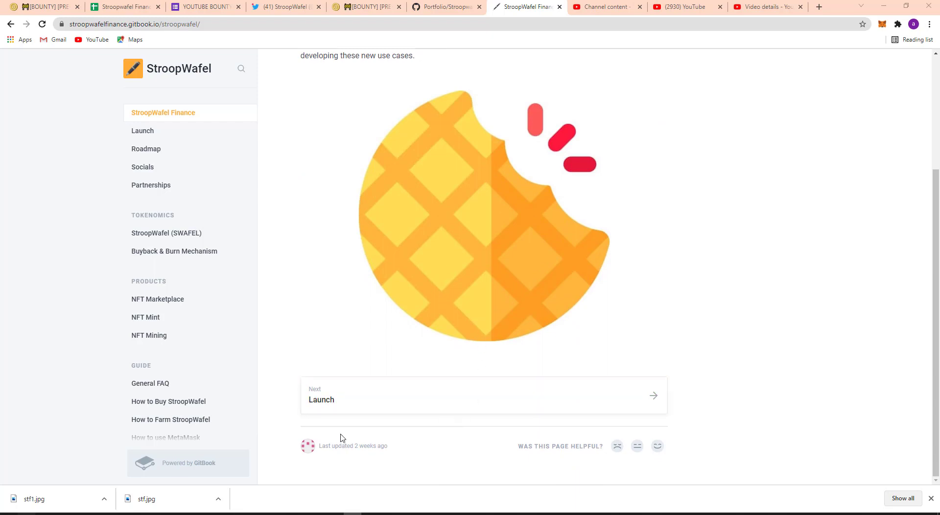
{"action": "mouse_move", "coordinate": [642, 405]}
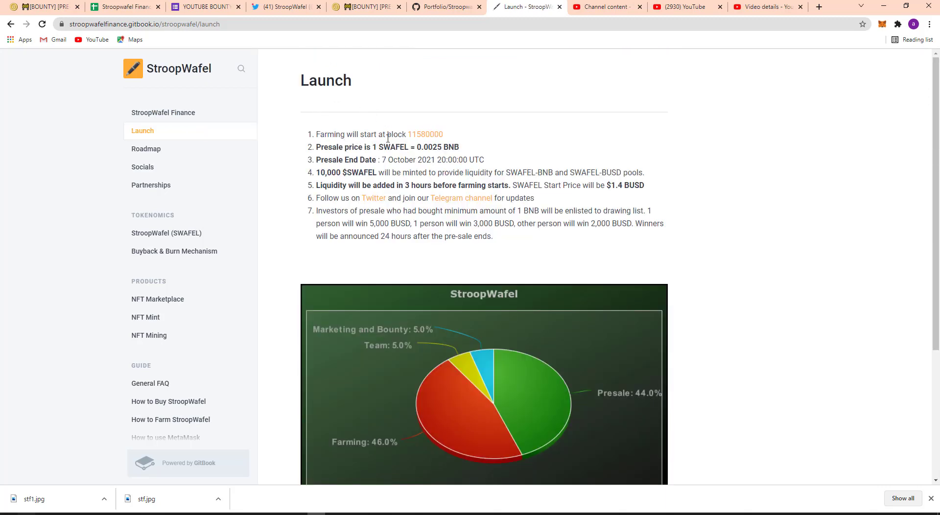
{"action": "mouse_move", "coordinate": [424, 134]}
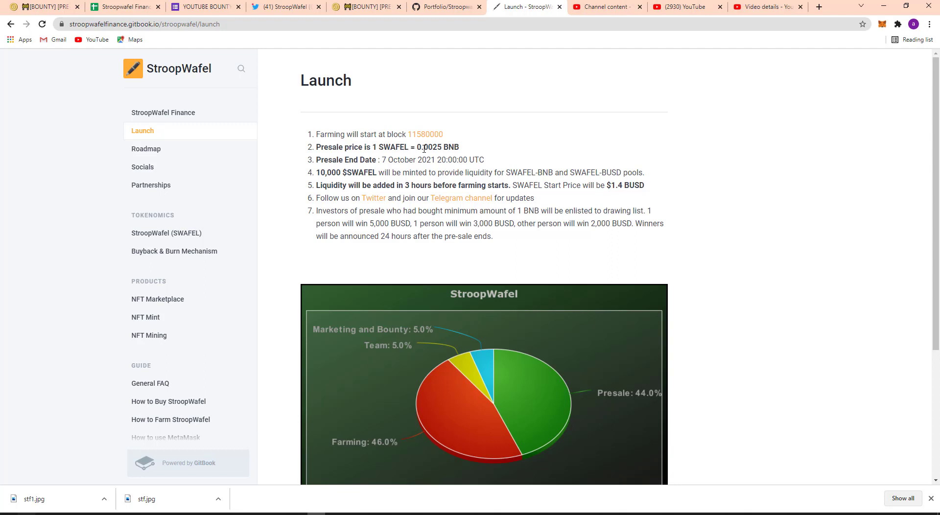
{"action": "mouse_move", "coordinate": [463, 144]}
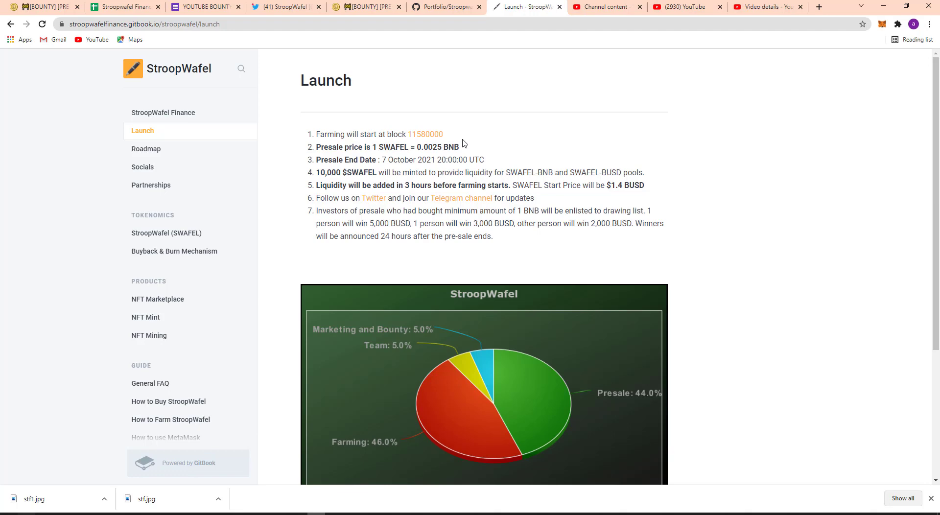
{"action": "scroll", "scroll_direction": "down", "scroll_amount": 3}
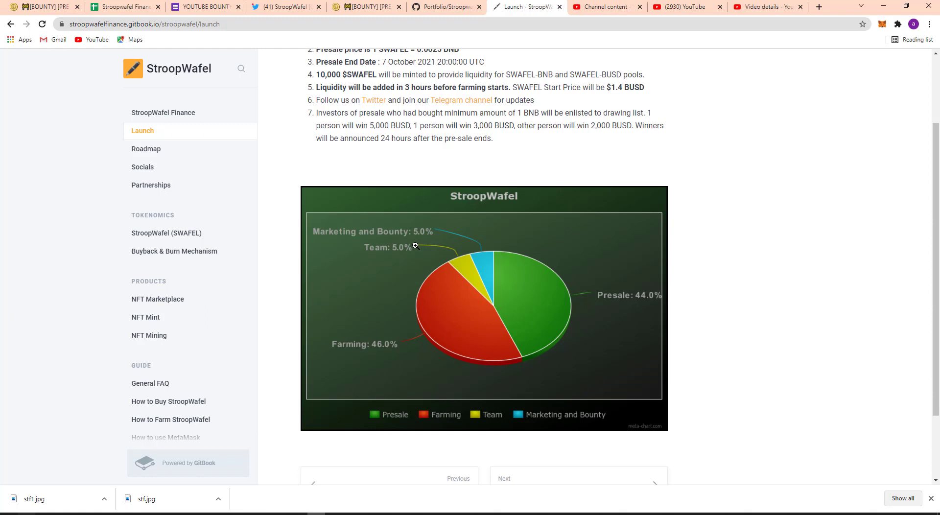
{"action": "mouse_move", "coordinate": [363, 351]}
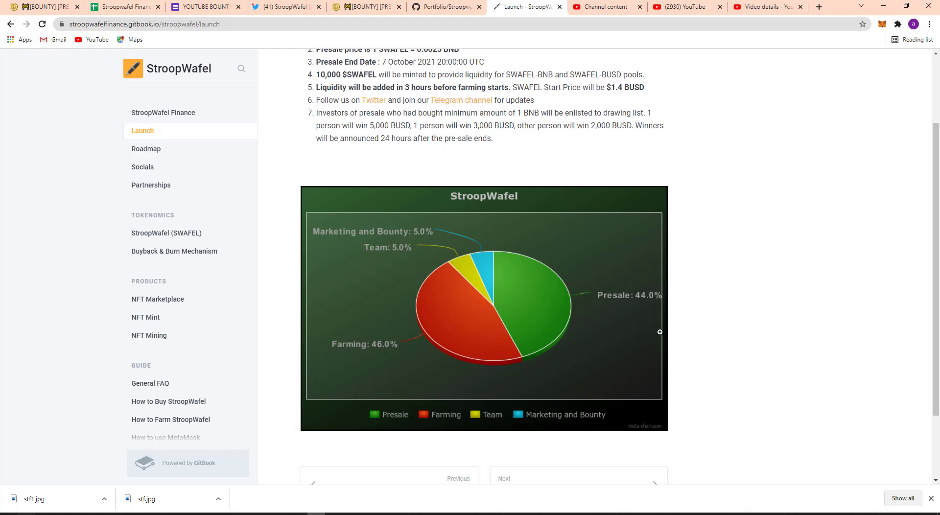
{"action": "scroll", "scroll_direction": "down", "scroll_amount": 3}
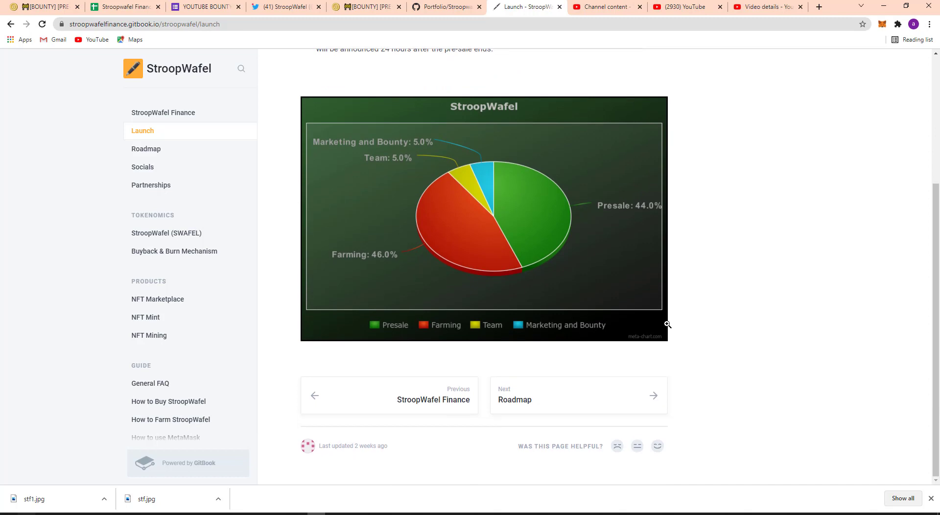
{"action": "mouse_move", "coordinate": [582, 405]}
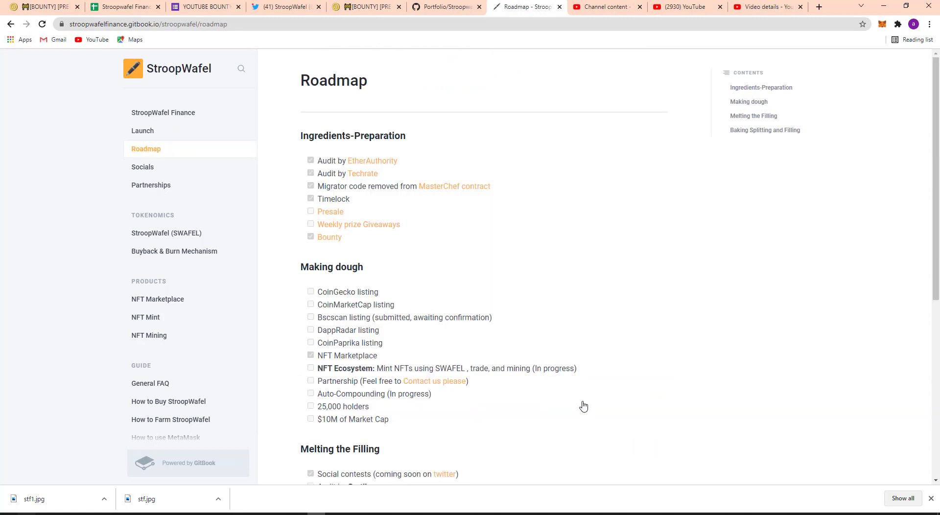
{"action": "mouse_move", "coordinate": [338, 202]}
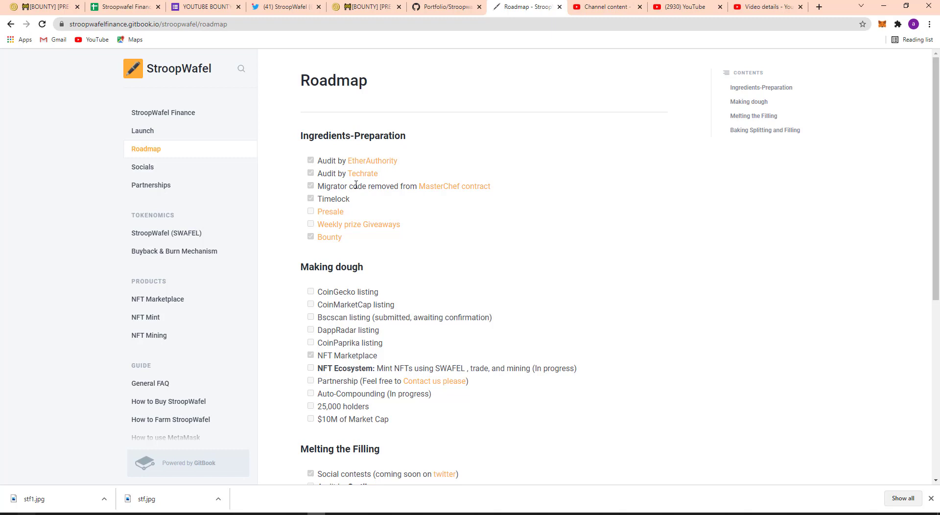
{"action": "mouse_move", "coordinate": [387, 182]}
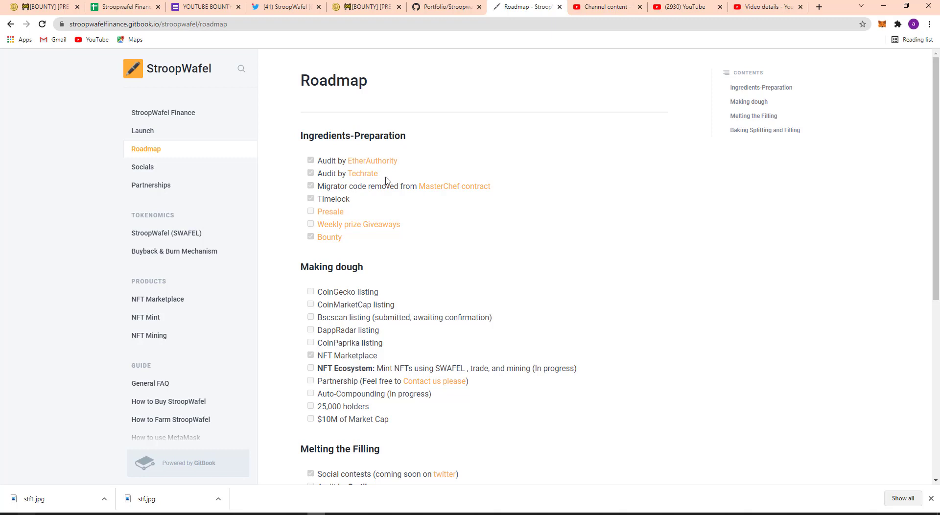
{"action": "mouse_move", "coordinate": [372, 161]}
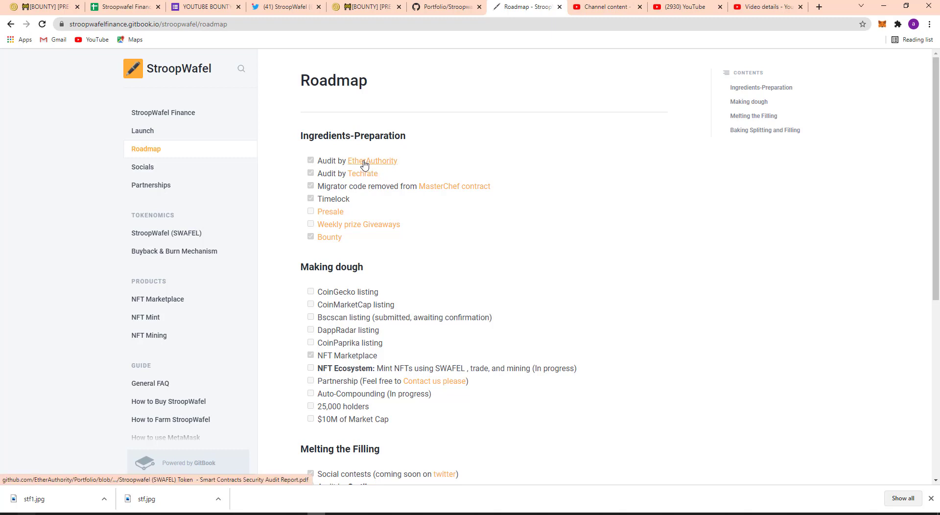
{"action": "mouse_move", "coordinate": [325, 176]}
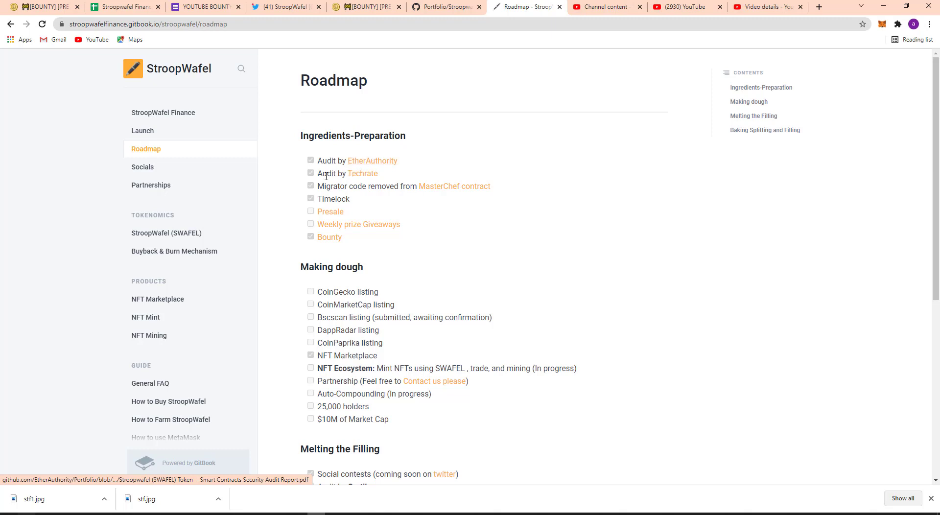
{"action": "mouse_move", "coordinate": [371, 214]}
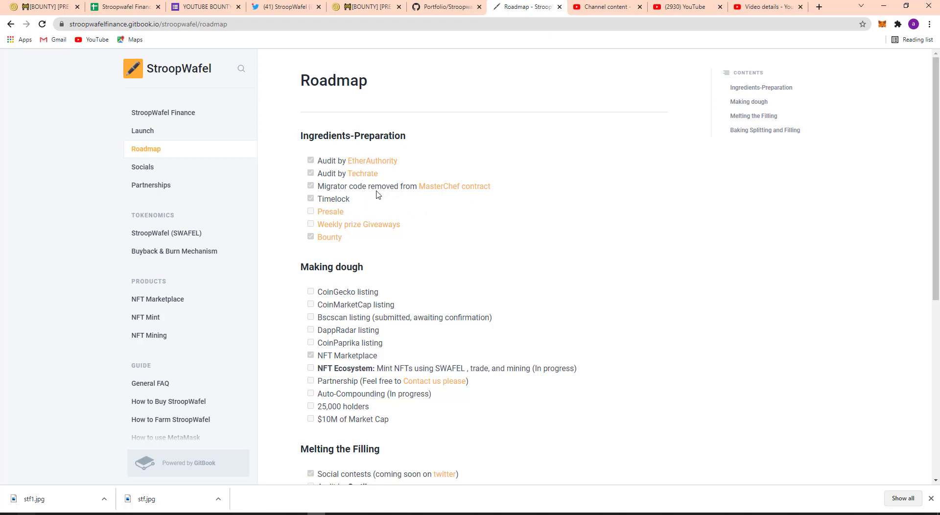
{"action": "mouse_move", "coordinate": [342, 177]}
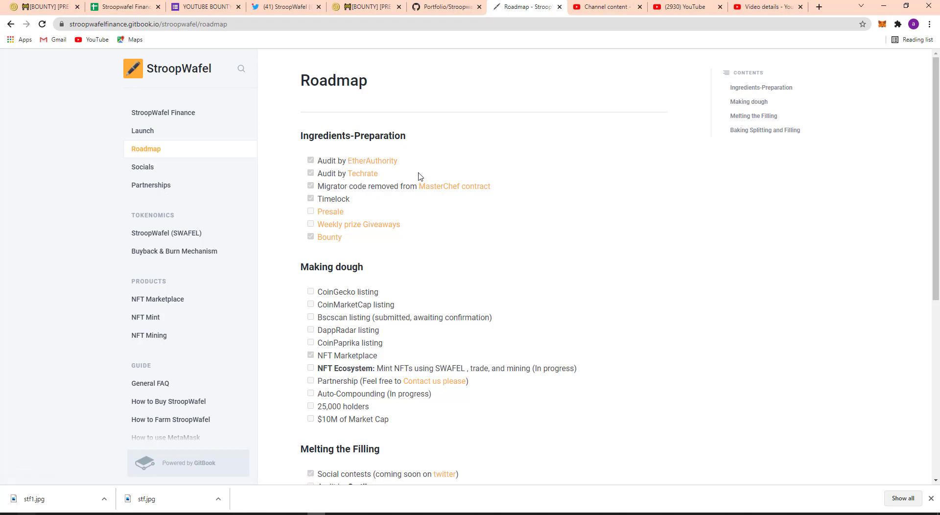
{"action": "mouse_move", "coordinate": [357, 149]}
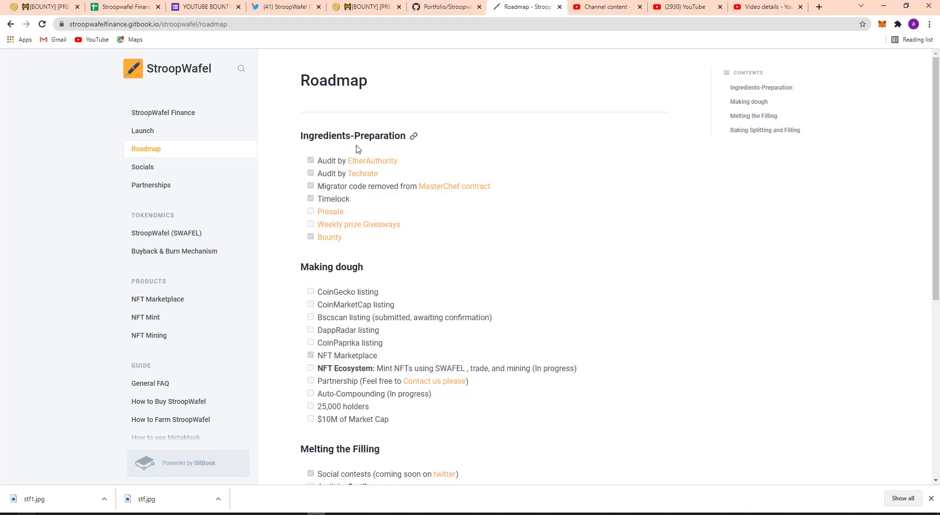
{"action": "mouse_move", "coordinate": [340, 155]}
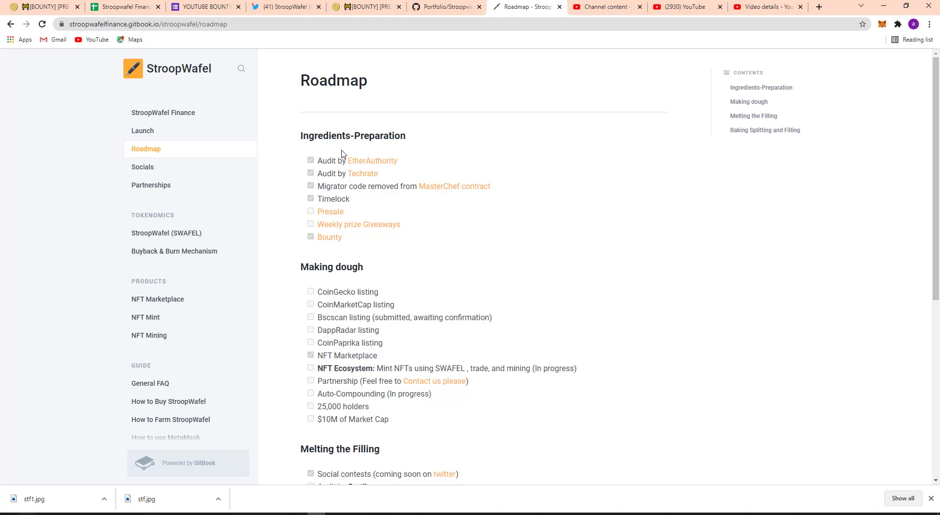
{"action": "mouse_move", "coordinate": [329, 196]}
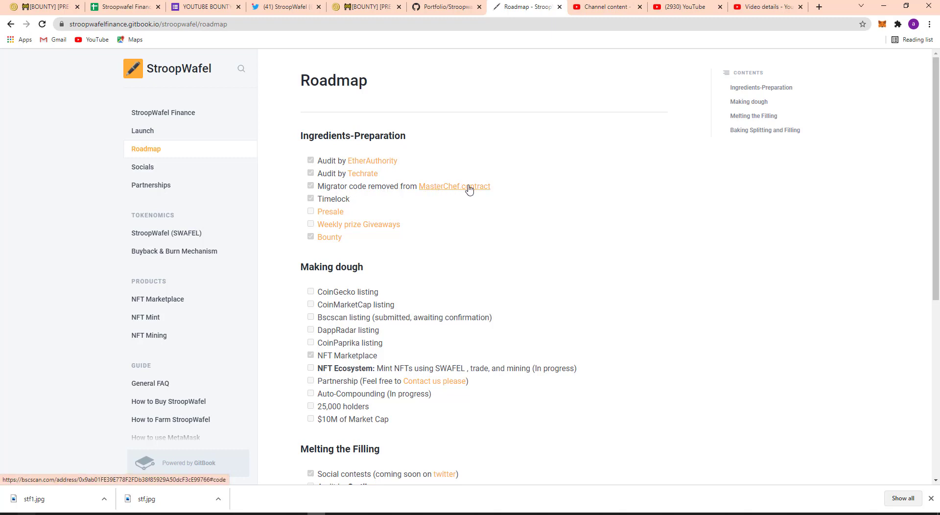
{"action": "mouse_move", "coordinate": [358, 224]}
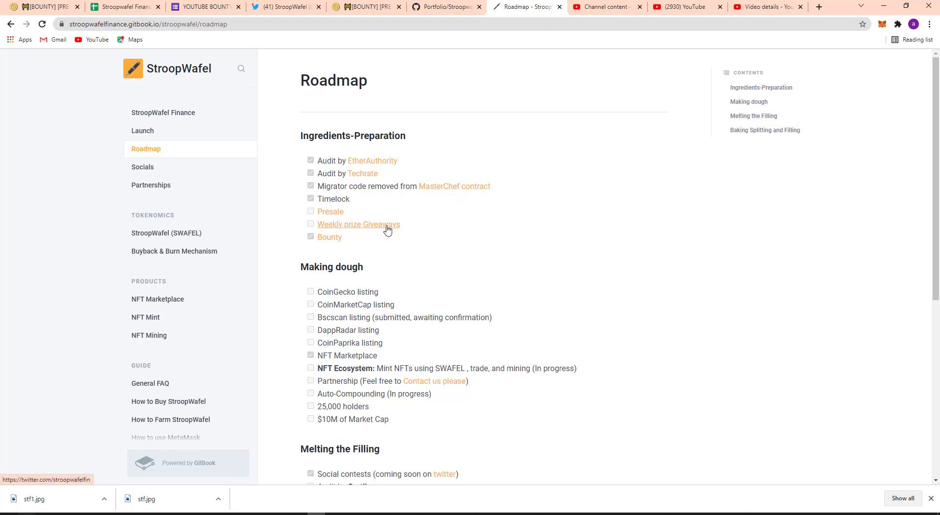
{"action": "mouse_move", "coordinate": [364, 280]}
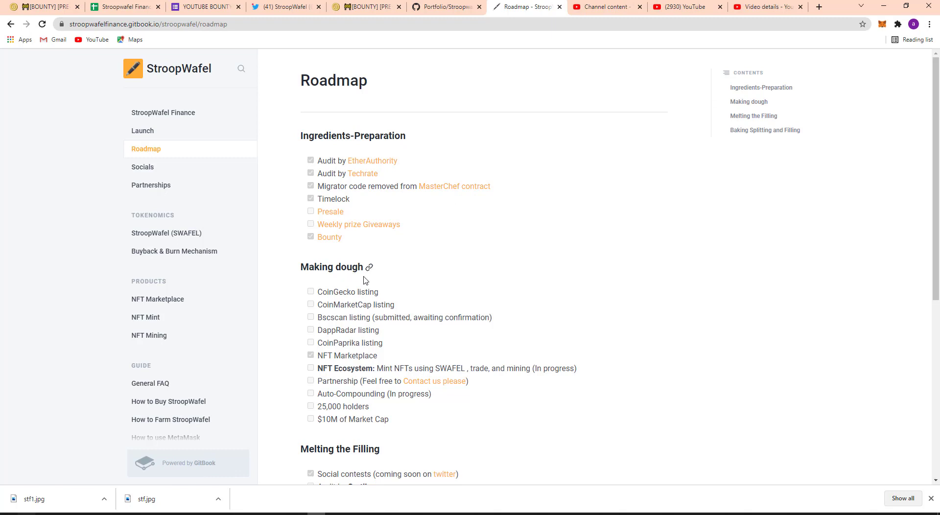
Step: Scroll to the end of Roadmap and continue to the Socials page
{"action": "scroll", "scroll_direction": "down", "scroll_amount": 3}
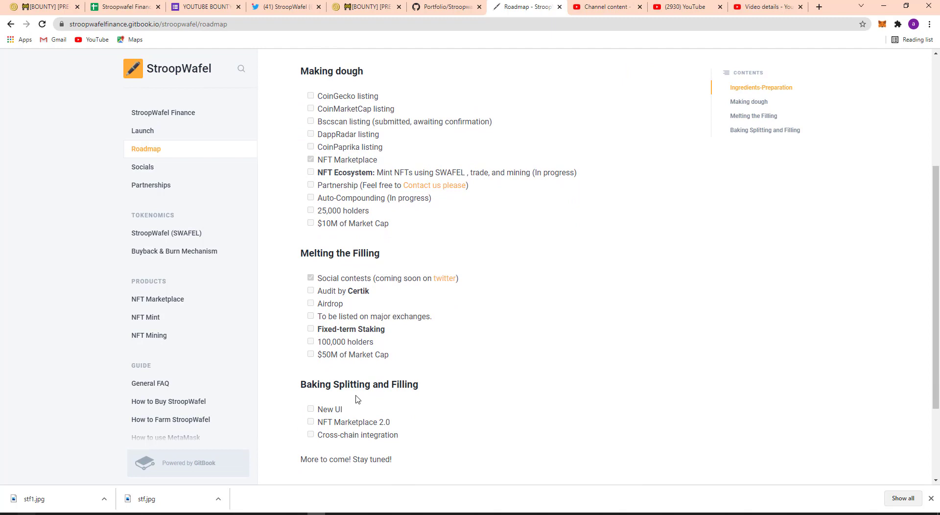
{"action": "scroll", "scroll_direction": "down", "scroll_amount": 3}
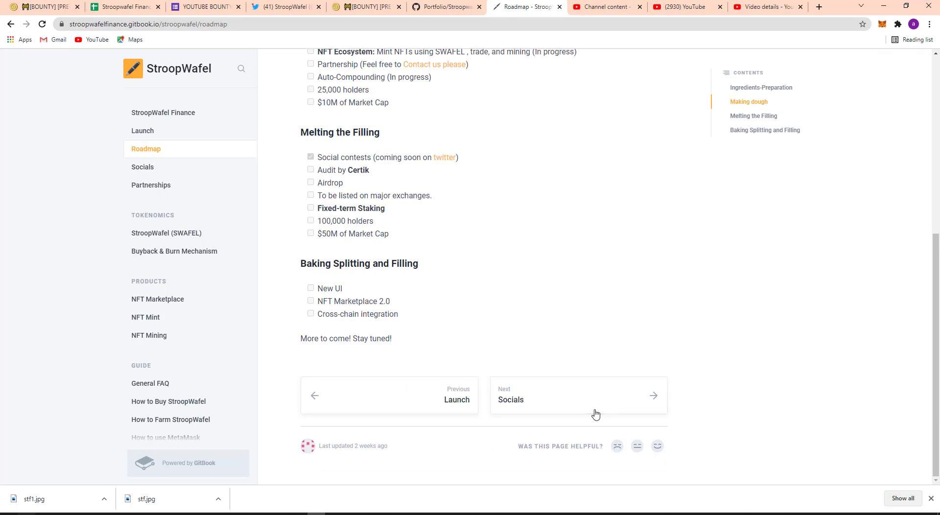
{"action": "left_click", "coordinate": [578, 399]}
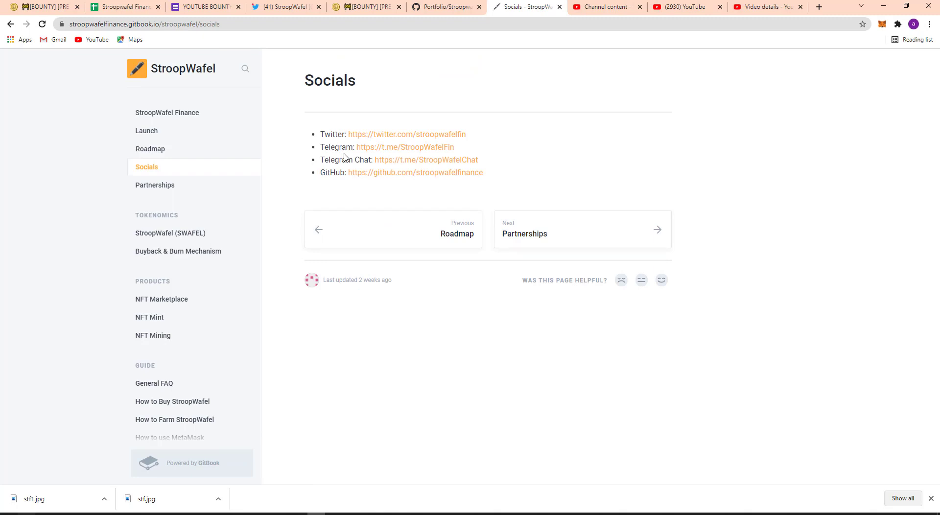
{"action": "mouse_move", "coordinate": [414, 201]}
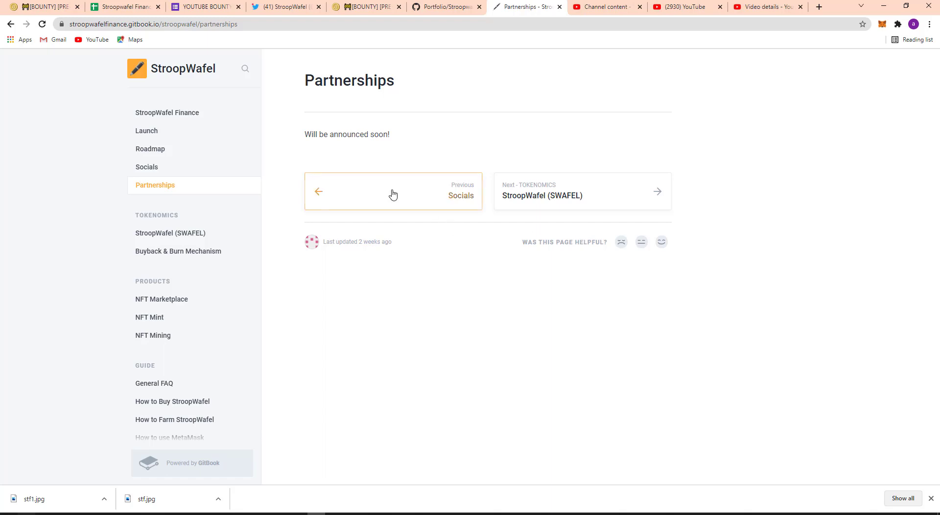
{"action": "mouse_move", "coordinate": [522, 215]}
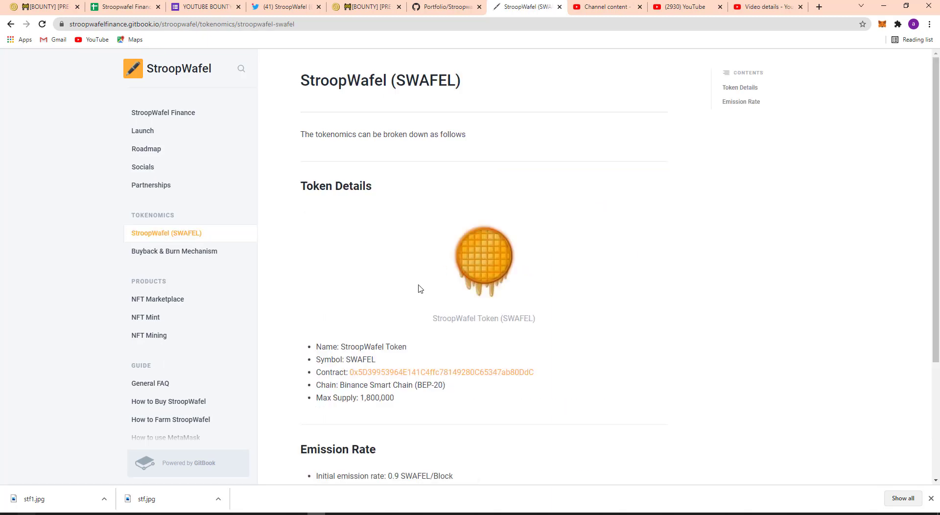
{"action": "mouse_move", "coordinate": [364, 346]}
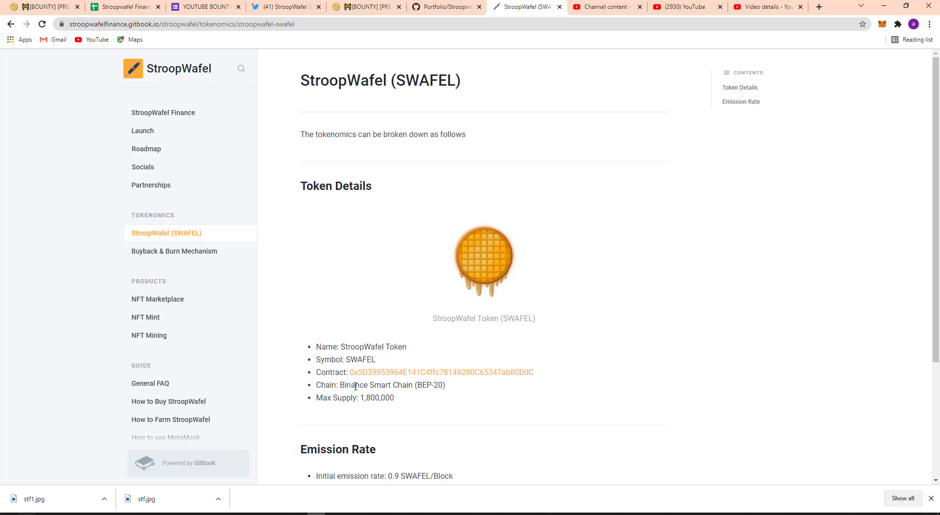
{"action": "mouse_move", "coordinate": [358, 409]}
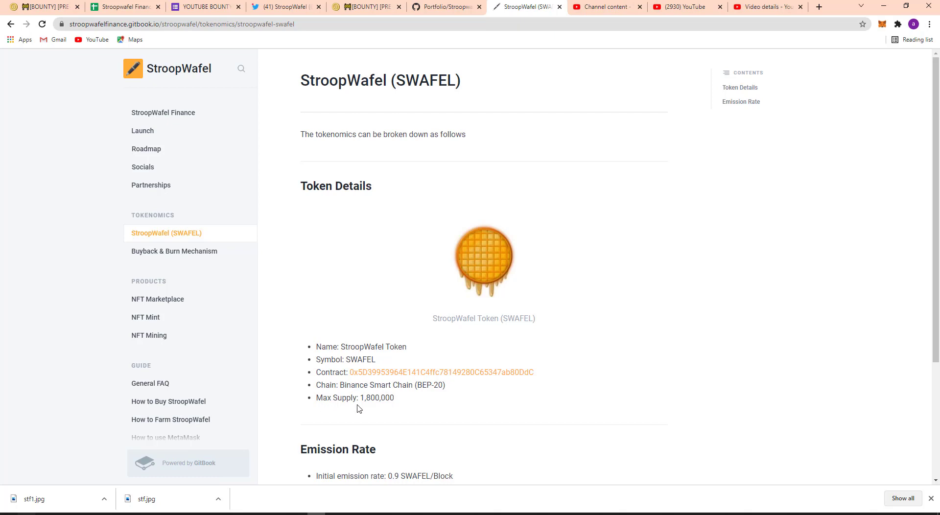
{"action": "mouse_move", "coordinate": [366, 405]}
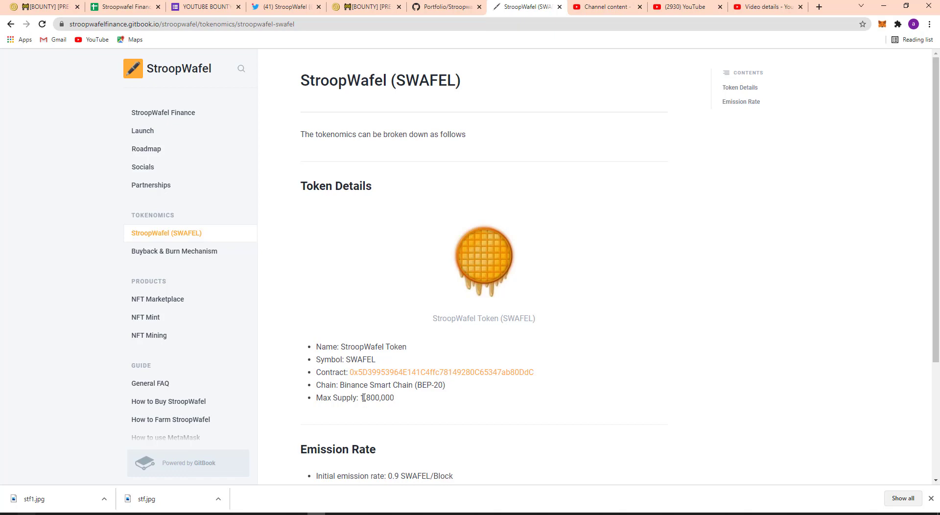
Step: Scroll the SWAFEL tokenomics page down to the Emission Rate section
{"action": "scroll", "scroll_direction": "down", "scroll_amount": 3}
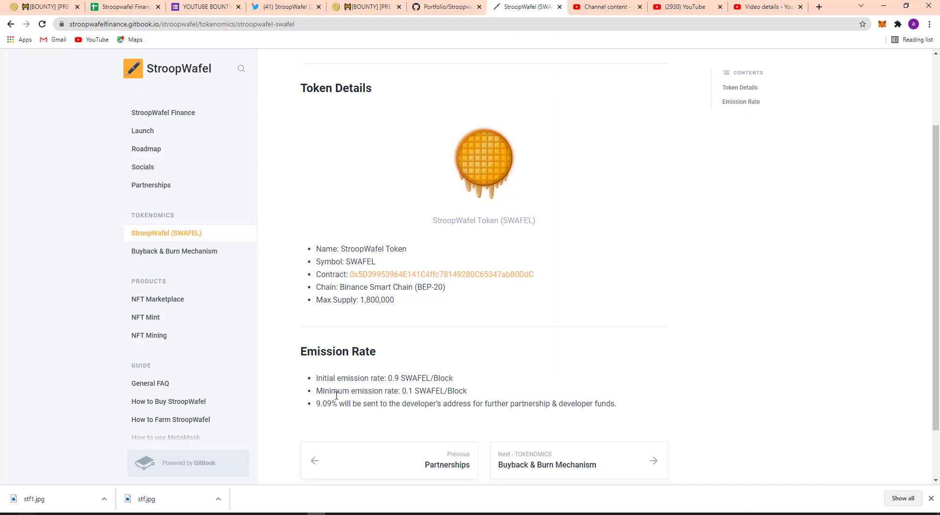
{"action": "mouse_move", "coordinate": [383, 395]}
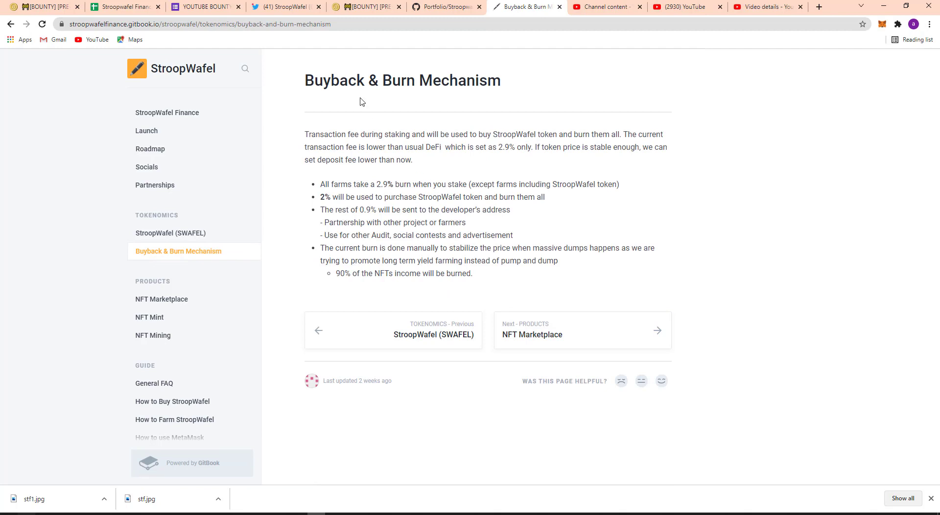
{"action": "mouse_move", "coordinate": [394, 136]}
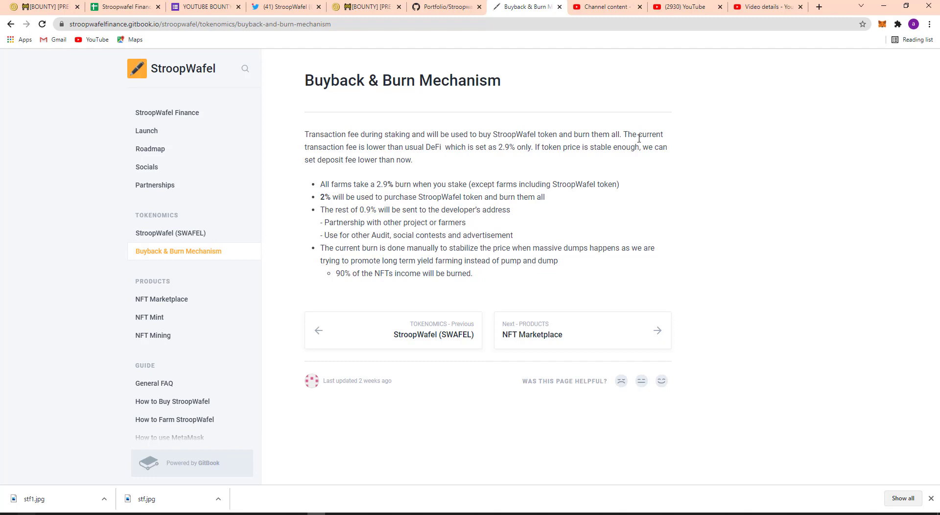
{"action": "mouse_move", "coordinate": [418, 158]}
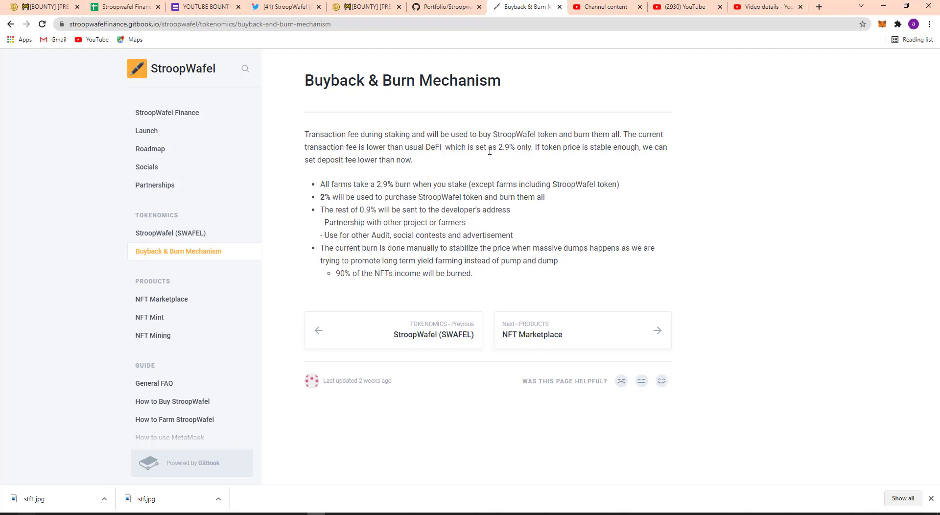
{"action": "mouse_move", "coordinate": [541, 159]}
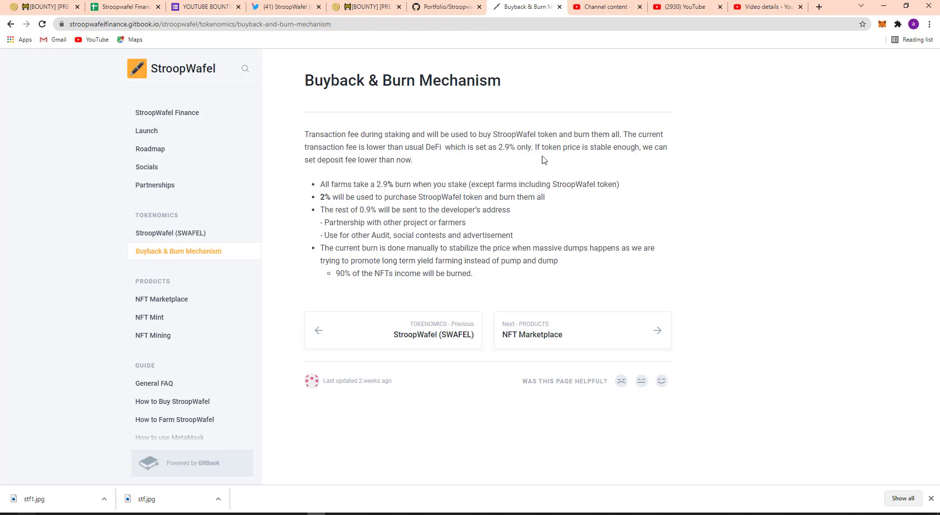
{"action": "mouse_move", "coordinate": [615, 164]}
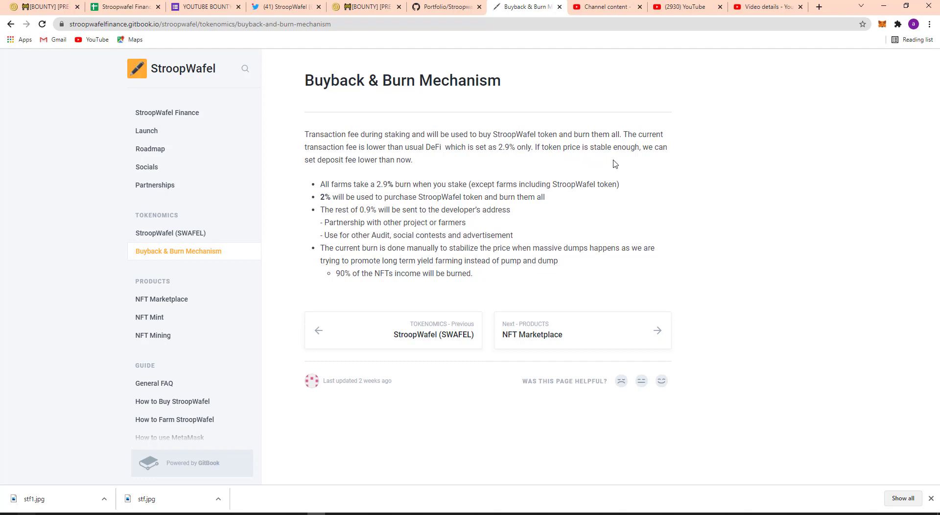
{"action": "mouse_move", "coordinate": [332, 176]}
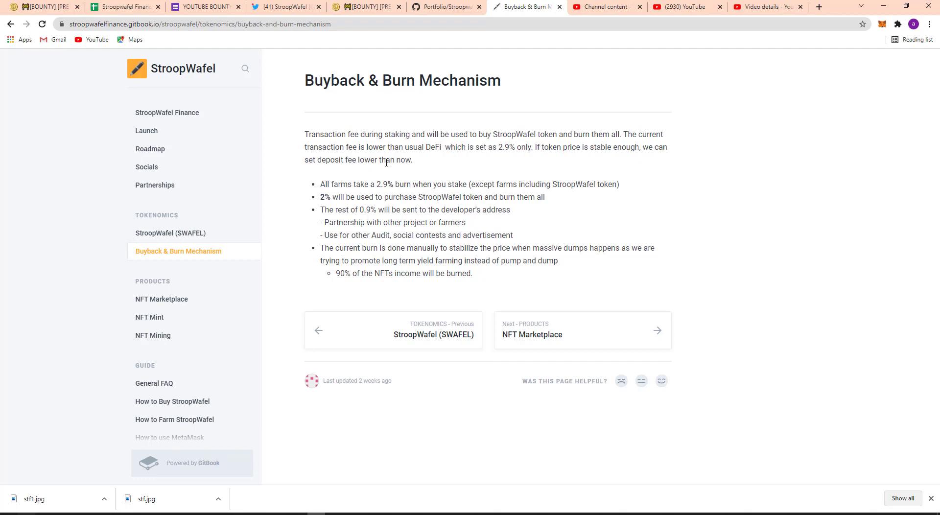
{"action": "mouse_move", "coordinate": [331, 194]}
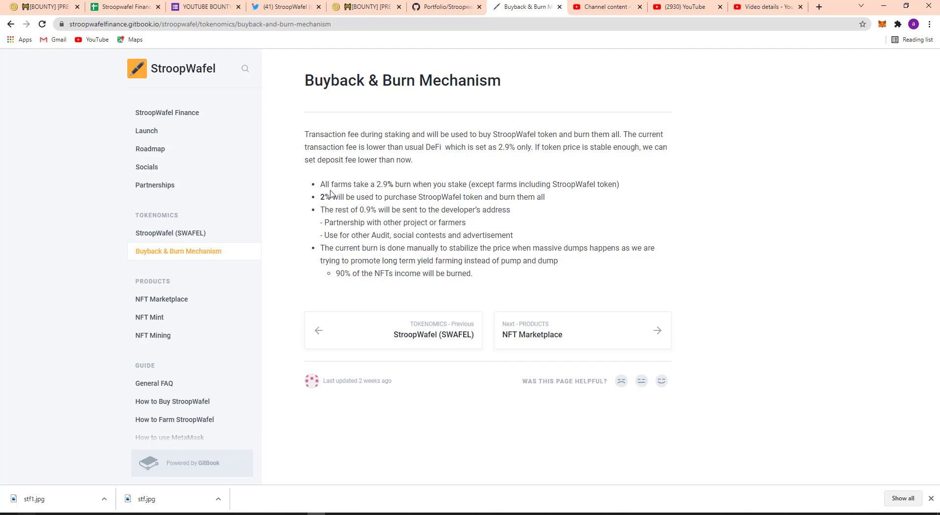
{"action": "mouse_move", "coordinate": [393, 195]}
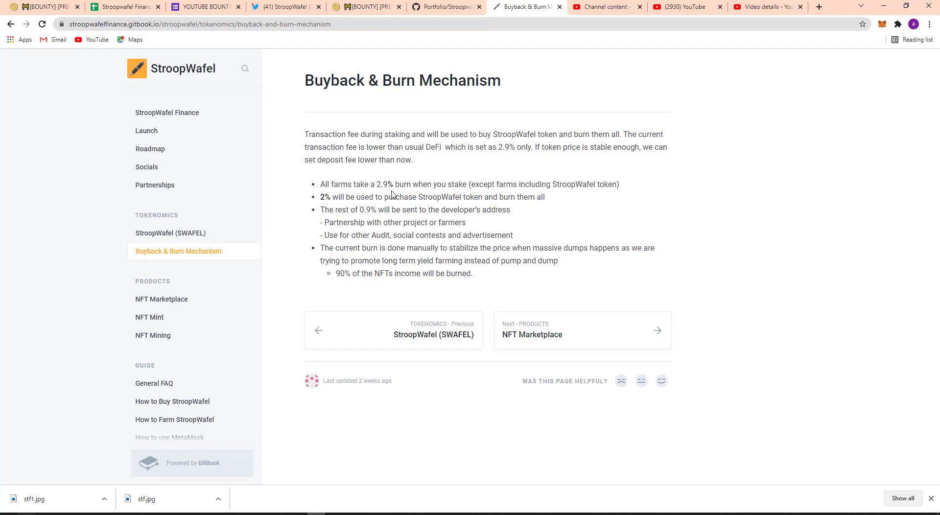
{"action": "mouse_move", "coordinate": [458, 193]}
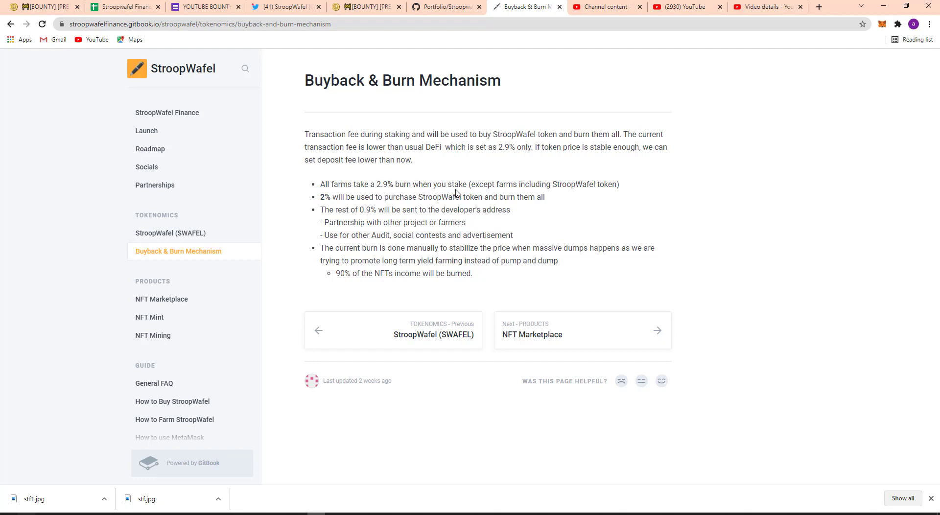
{"action": "mouse_move", "coordinate": [534, 326]}
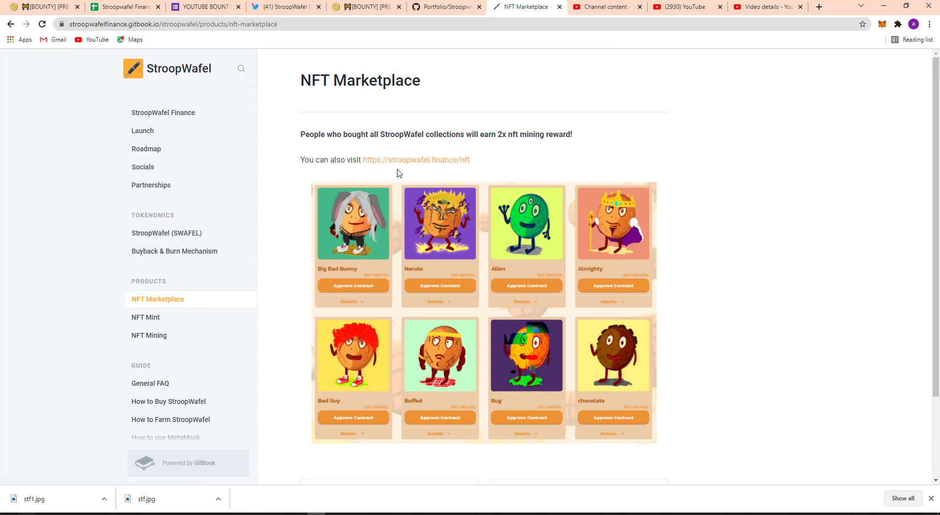
{"action": "mouse_move", "coordinate": [416, 160]}
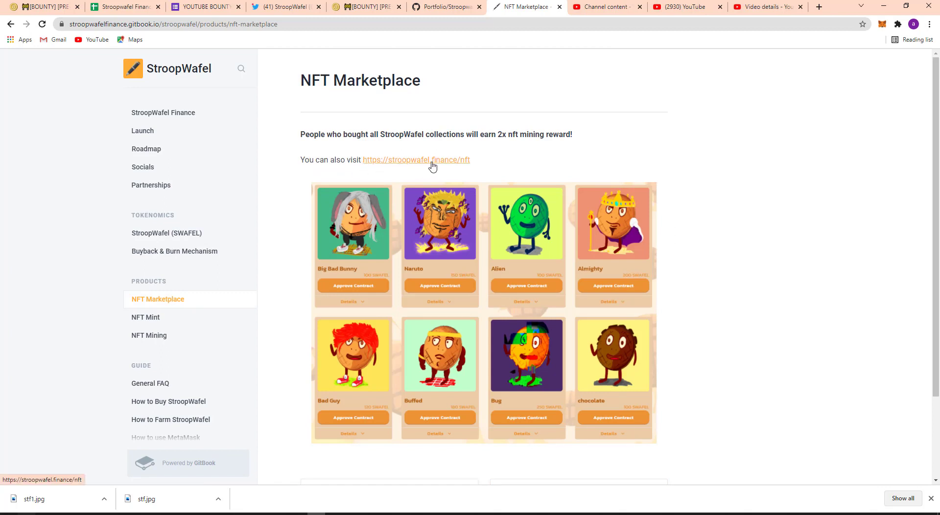
{"action": "mouse_move", "coordinate": [478, 167]}
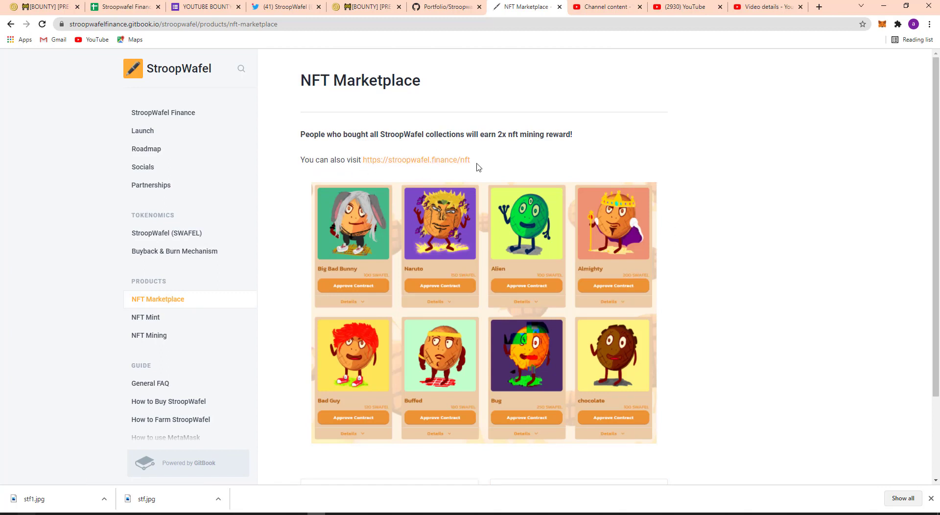
Step: Read NFT Mint, then advance through NFT Mining to the General FAQ page
{"action": "scroll", "scroll_direction": "down", "scroll_amount": 3}
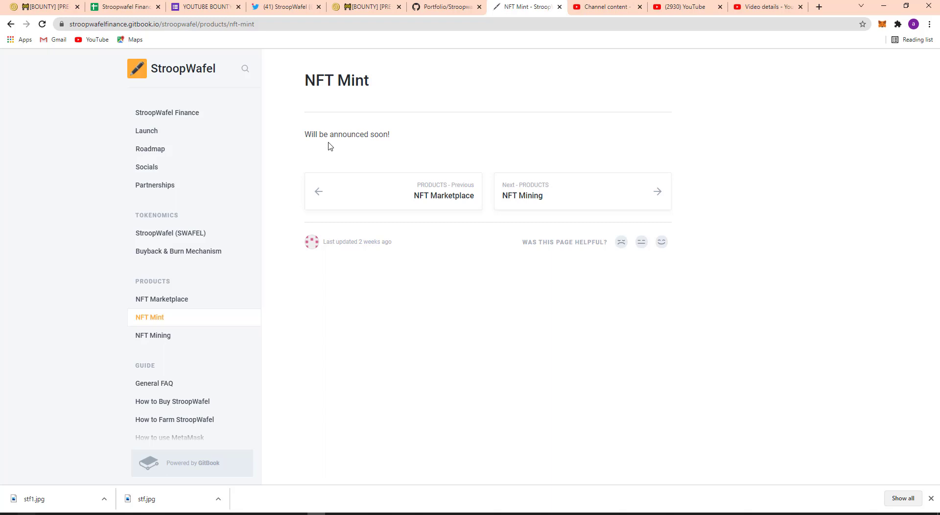
{"action": "mouse_move", "coordinate": [582, 203]}
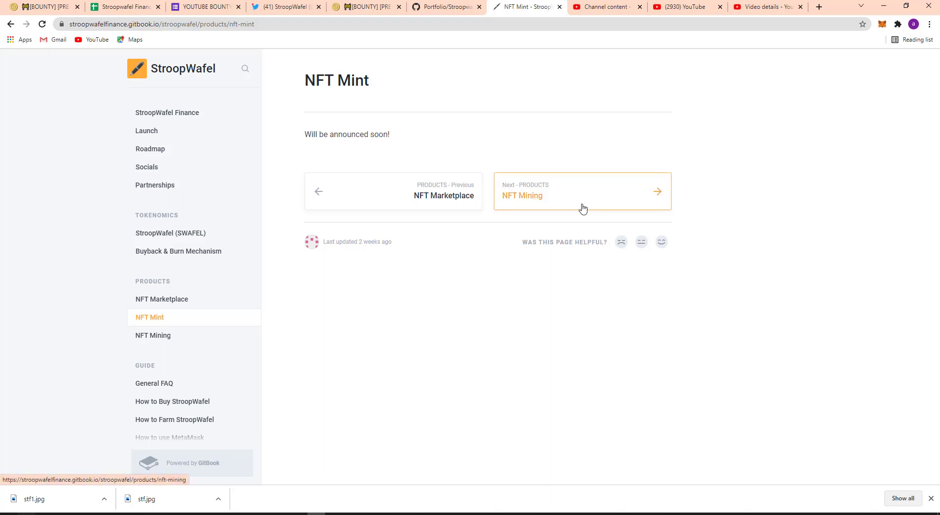
{"action": "left_click", "coordinate": [582, 191]}
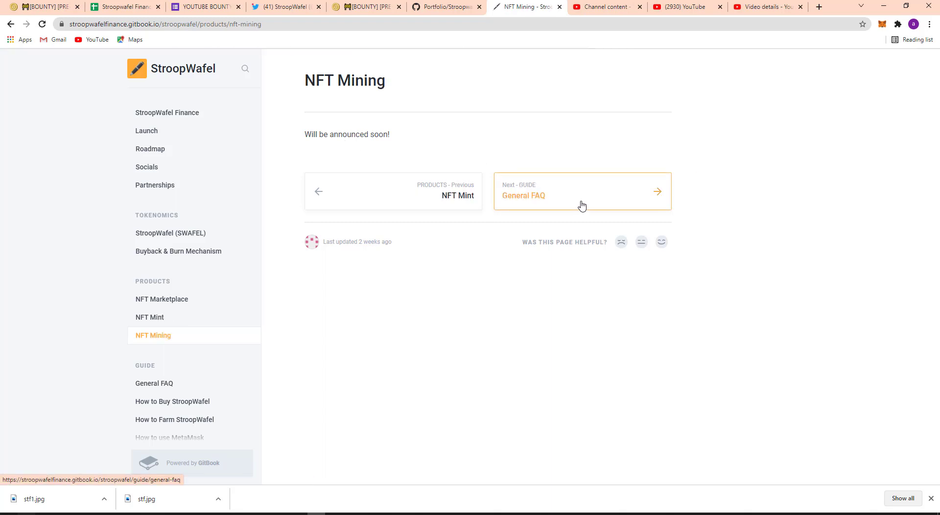
{"action": "mouse_move", "coordinate": [320, 108]}
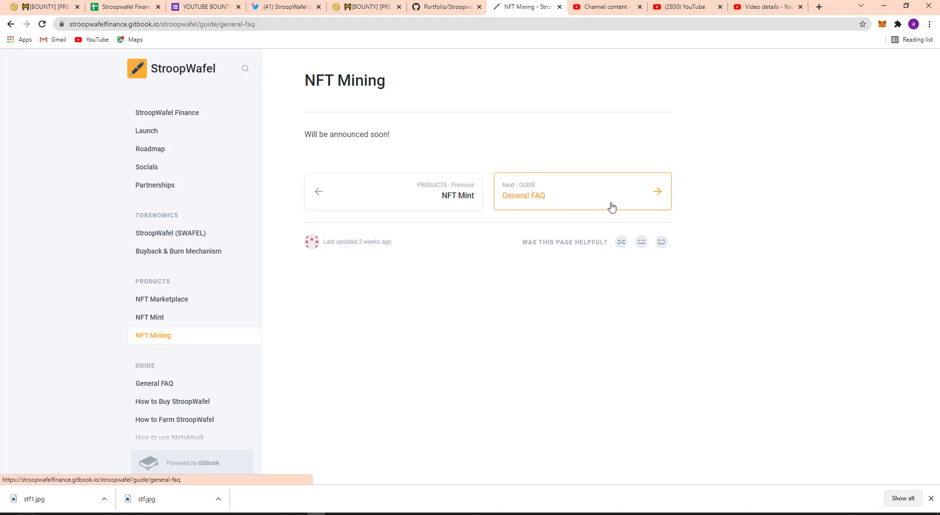
{"action": "left_click", "coordinate": [582, 192]}
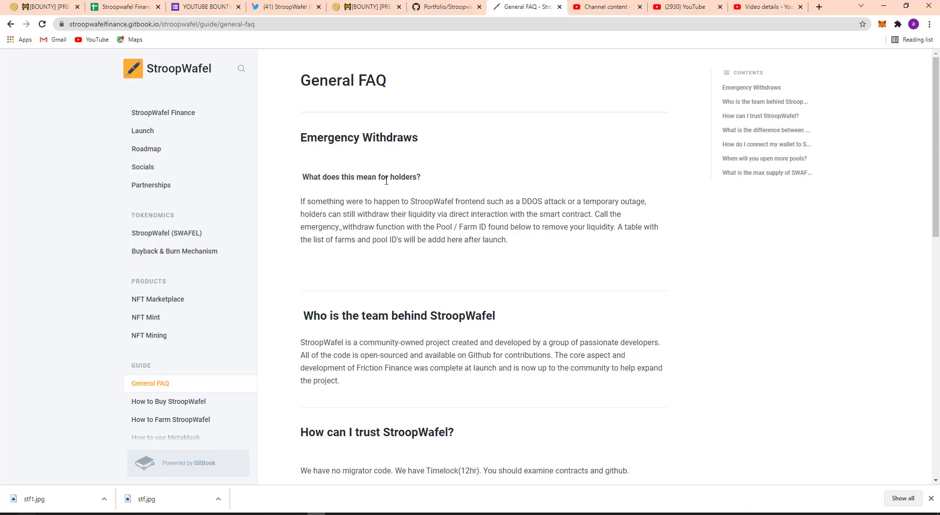
{"action": "mouse_move", "coordinate": [371, 321]}
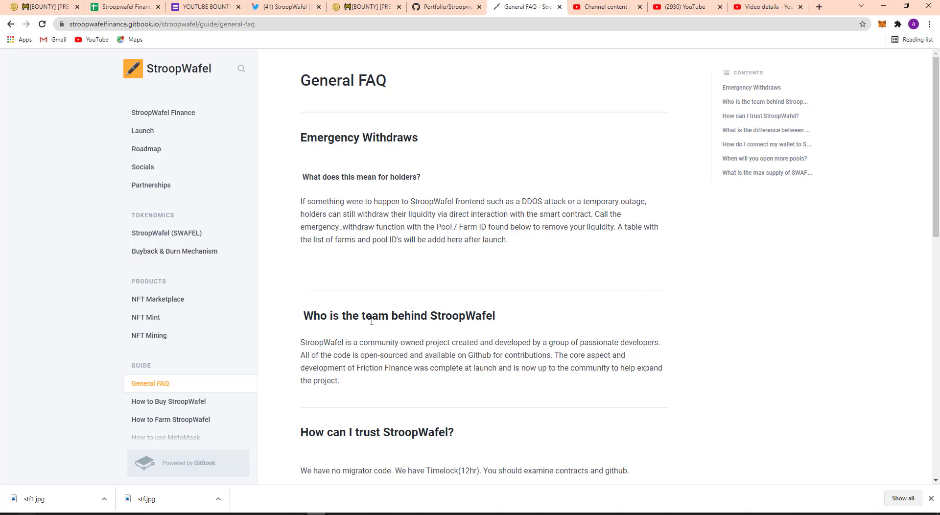
Step: Scroll the General FAQ down to the trust and staking-versus-farming answers
{"action": "scroll", "scroll_direction": "down", "scroll_amount": 3}
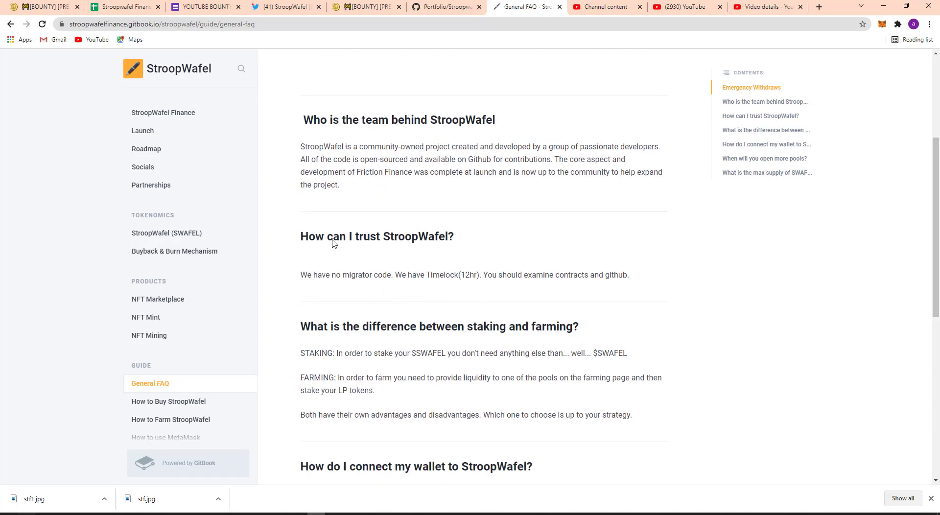